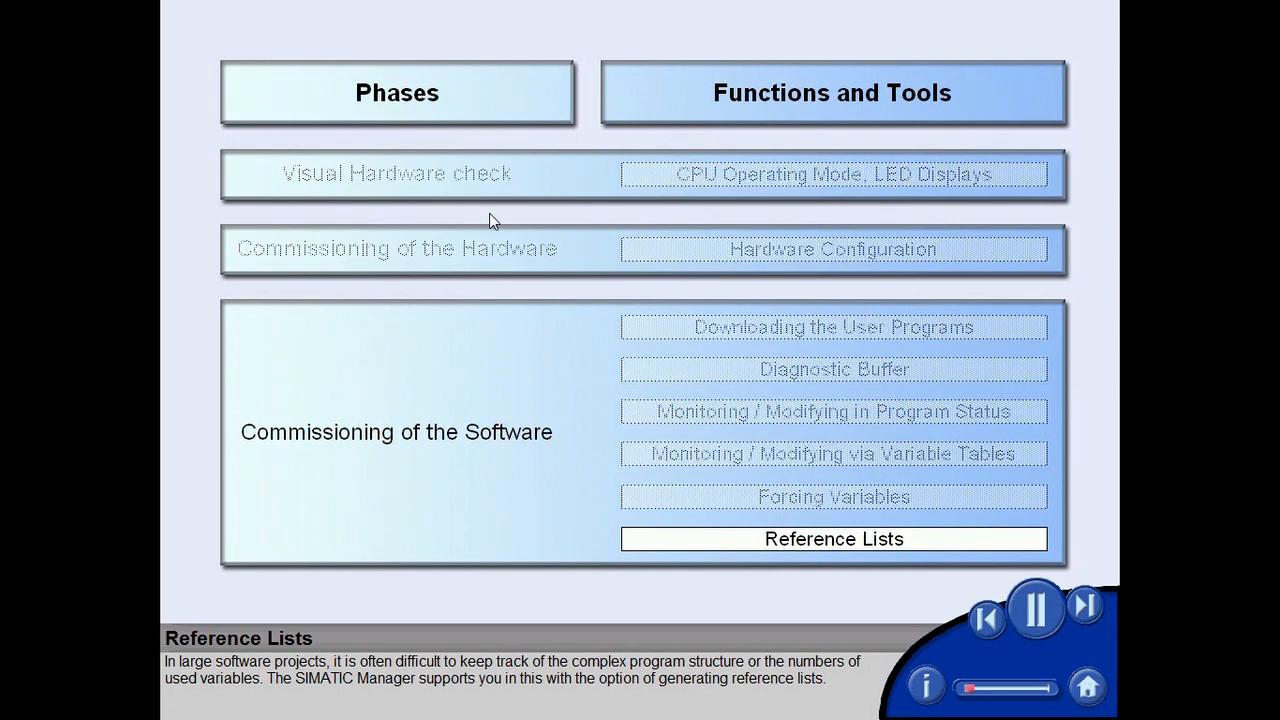
# - Display the reference data program structure showing OB1 calling FC30 and FB31
pyautogui.click(832, 538)
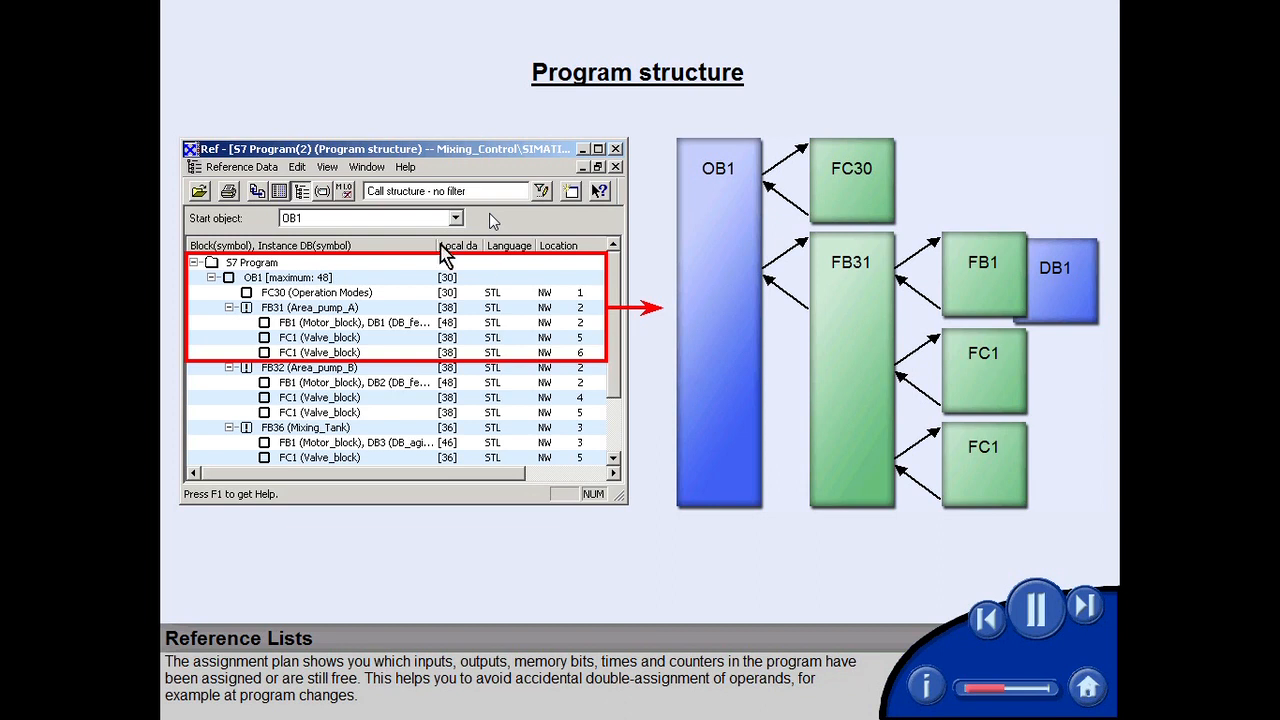
pyautogui.click(280, 192)
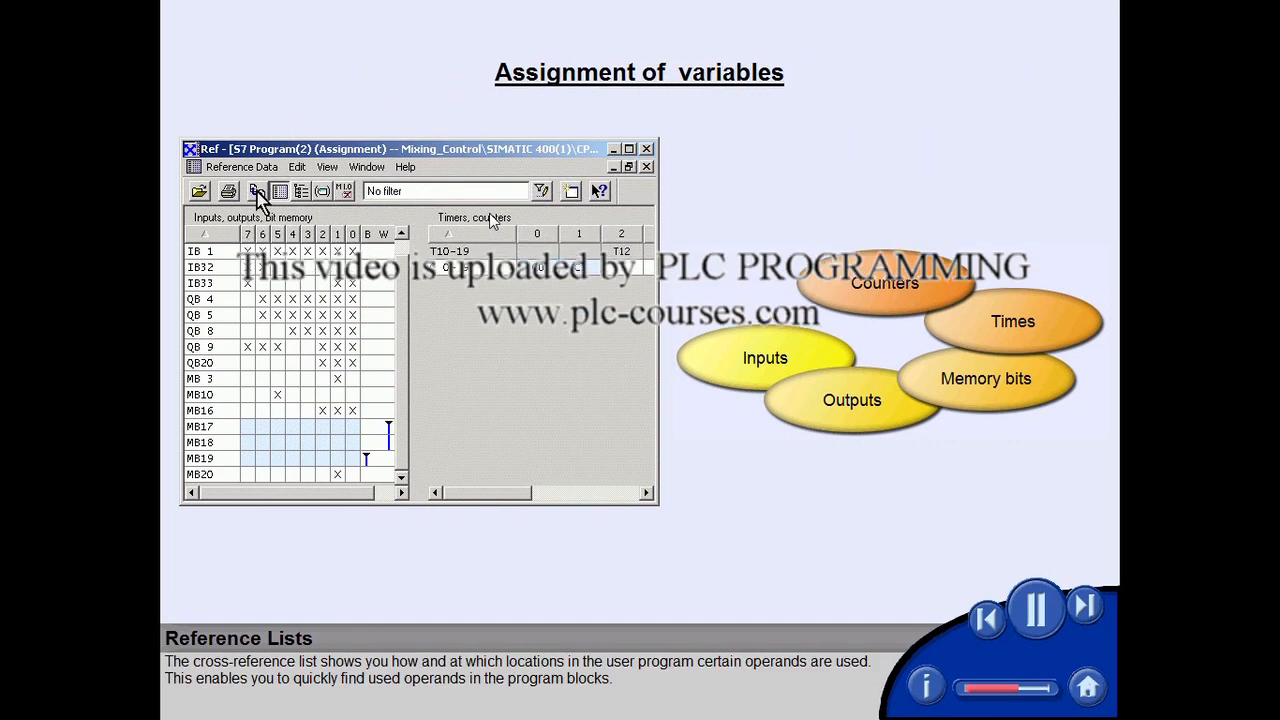
# - Show cross-references and expand M 16.0 (Plant_ON) to list all its usage locations
pyautogui.click(258, 192)
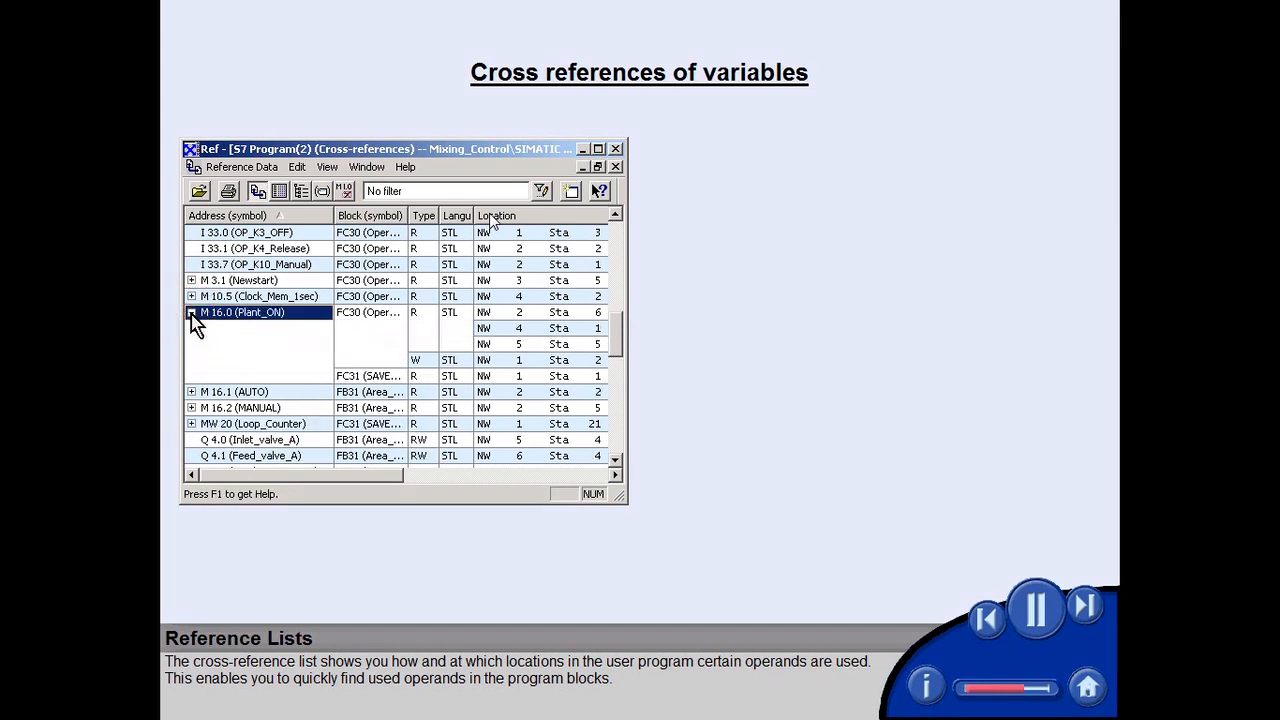
pyautogui.click(192, 312)
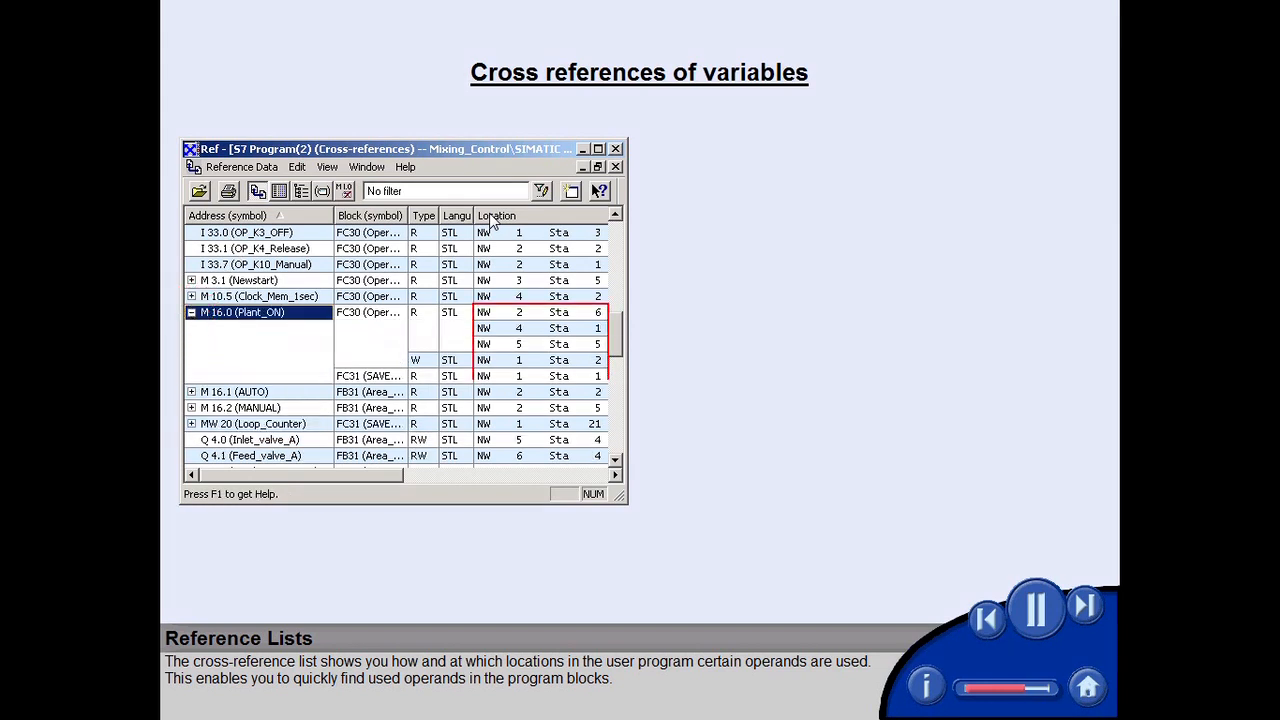